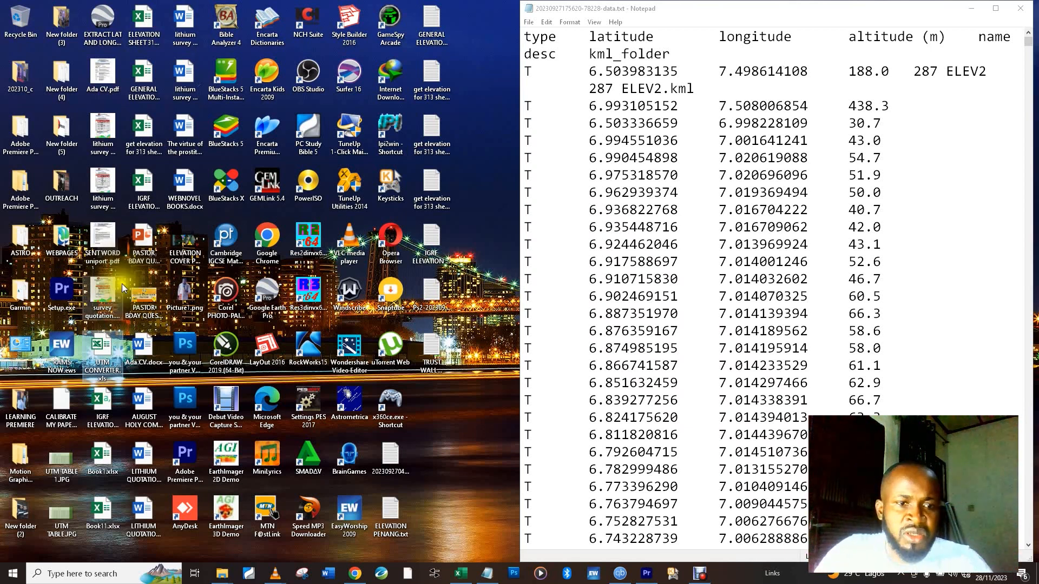
pyautogui.moveTo(100, 348)
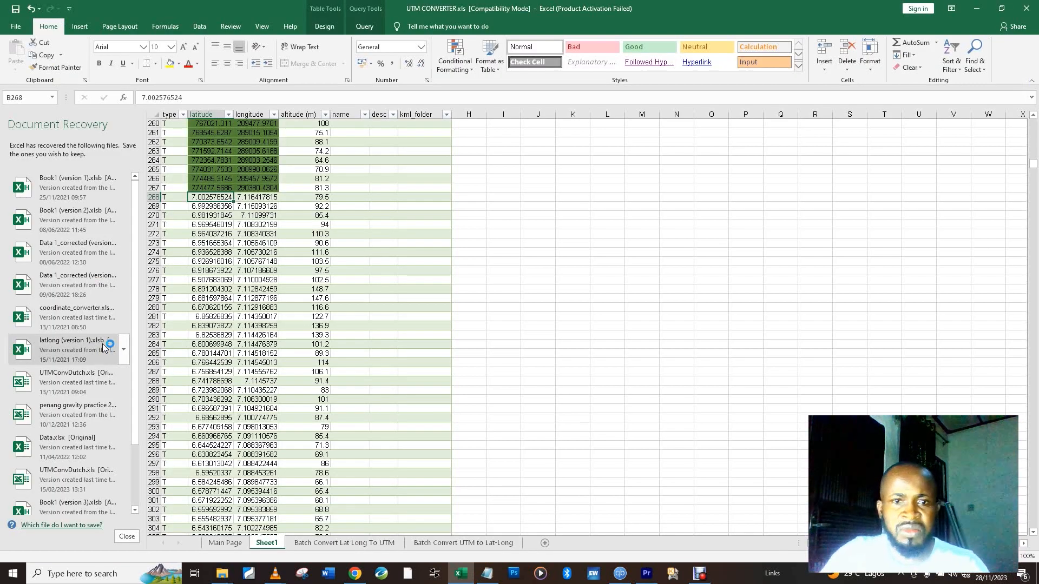
# On the Batch Convert Lat Long To UTM sheet, inspect latitude L2, the AE2 Northing formula and Northing results
pyautogui.click(344, 542)
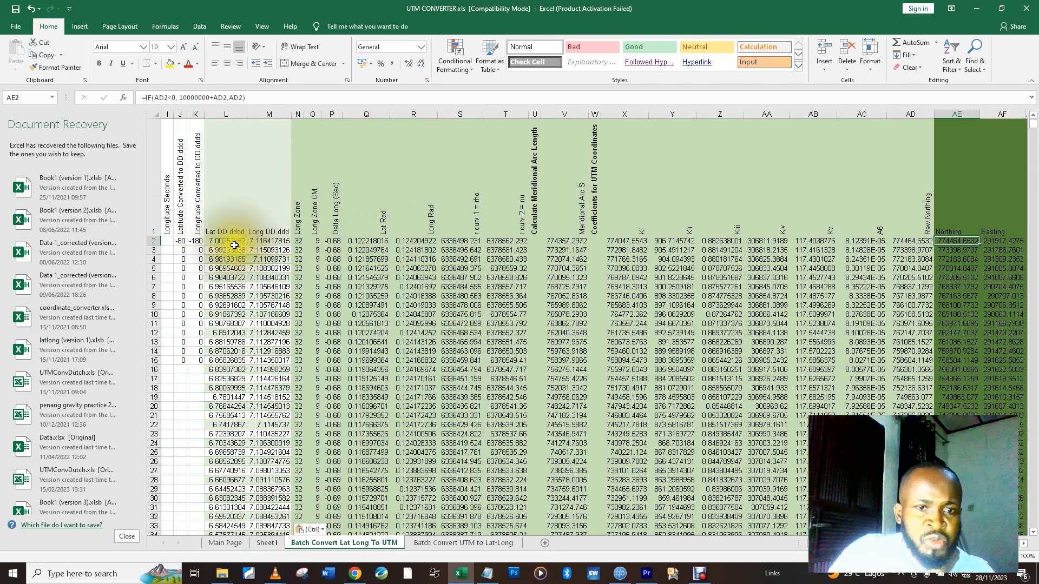
pyautogui.click(225, 240)
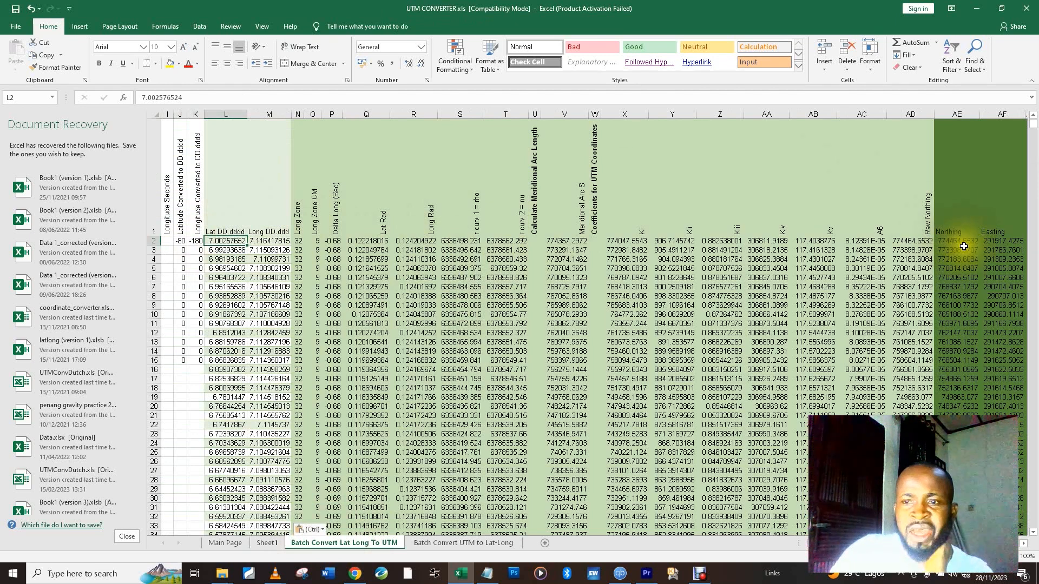
pyautogui.click(956, 240)
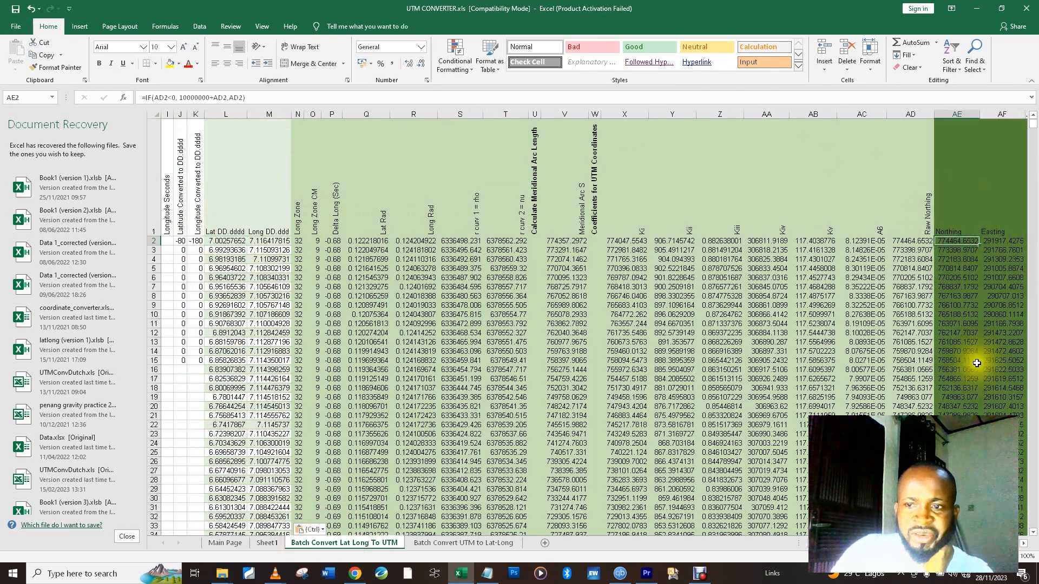
pyautogui.moveTo(225, 240); pyautogui.dragTo(225, 250)
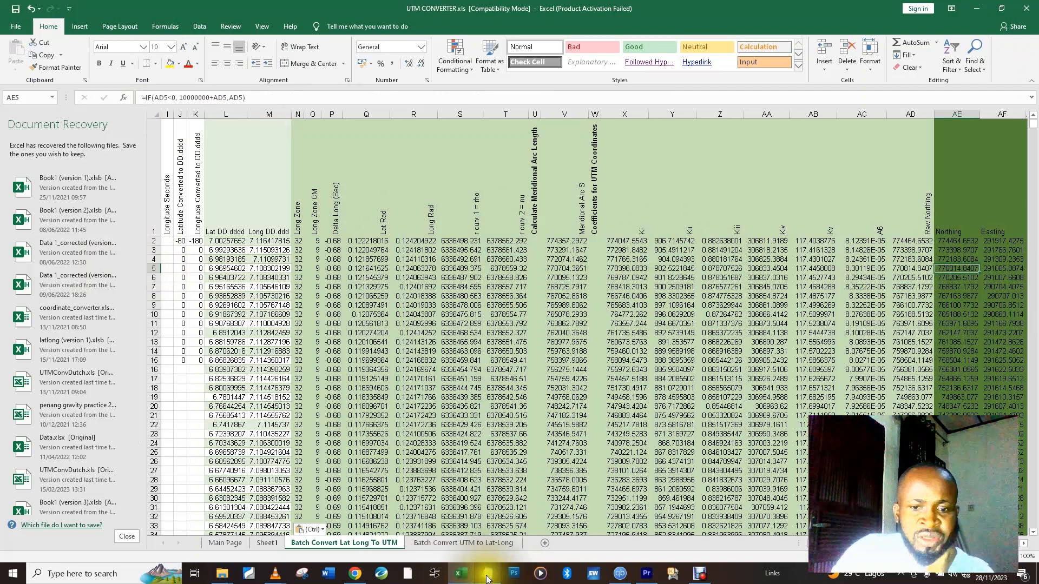
# Review the coordinate rows in Notepad, then return to the UTM CONVERTER workbook
pyautogui.click(486, 573)
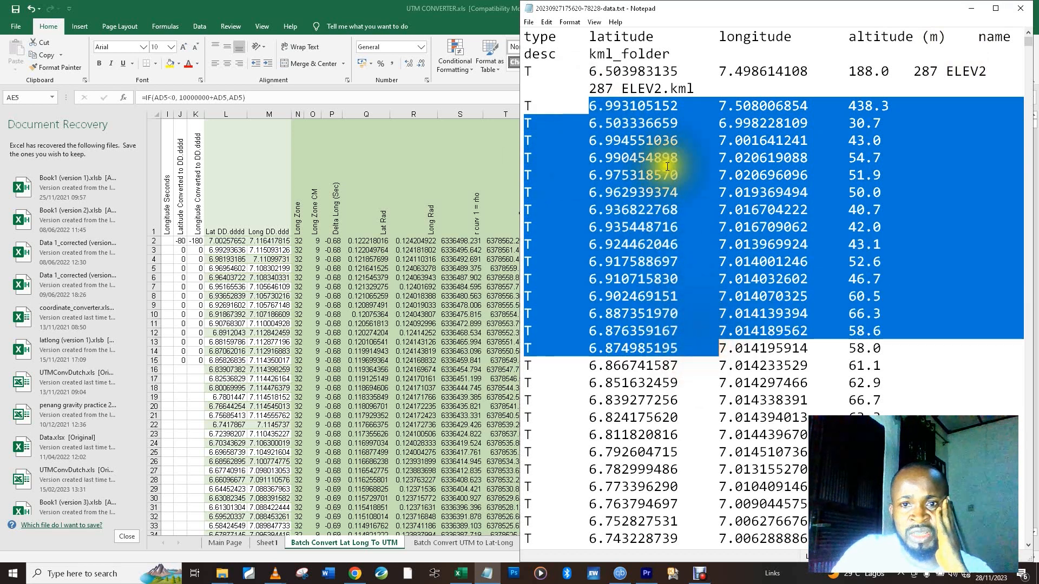
pyautogui.click(576, 214)
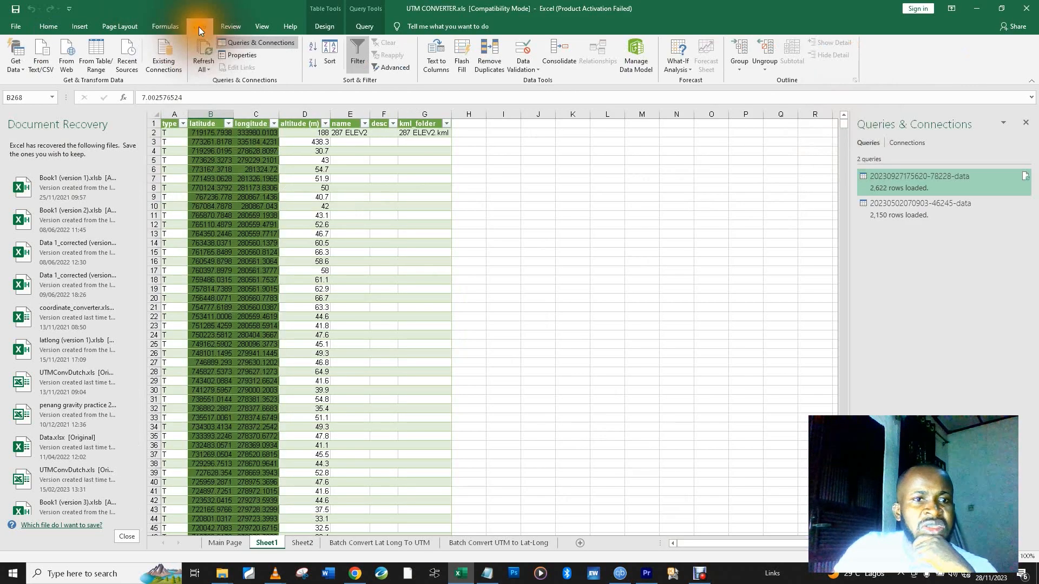
pyautogui.click(41, 54)
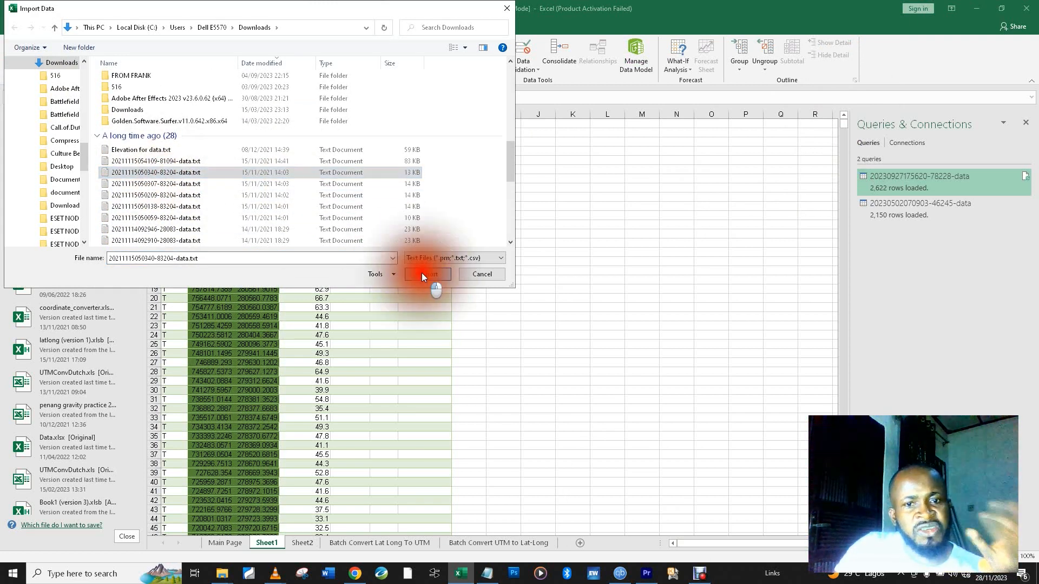
pyautogui.click(427, 274)
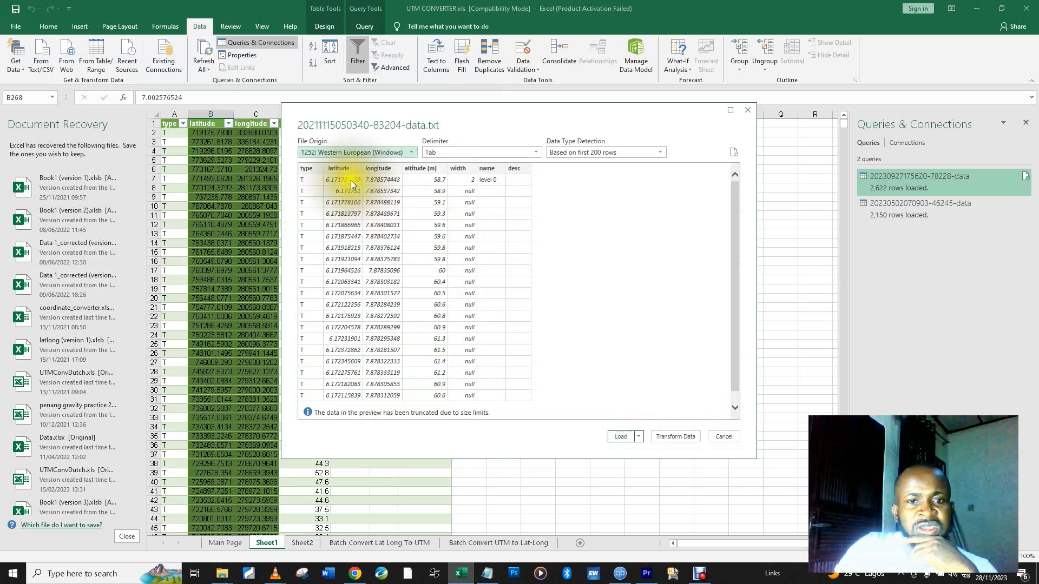
pyautogui.click(620, 436)
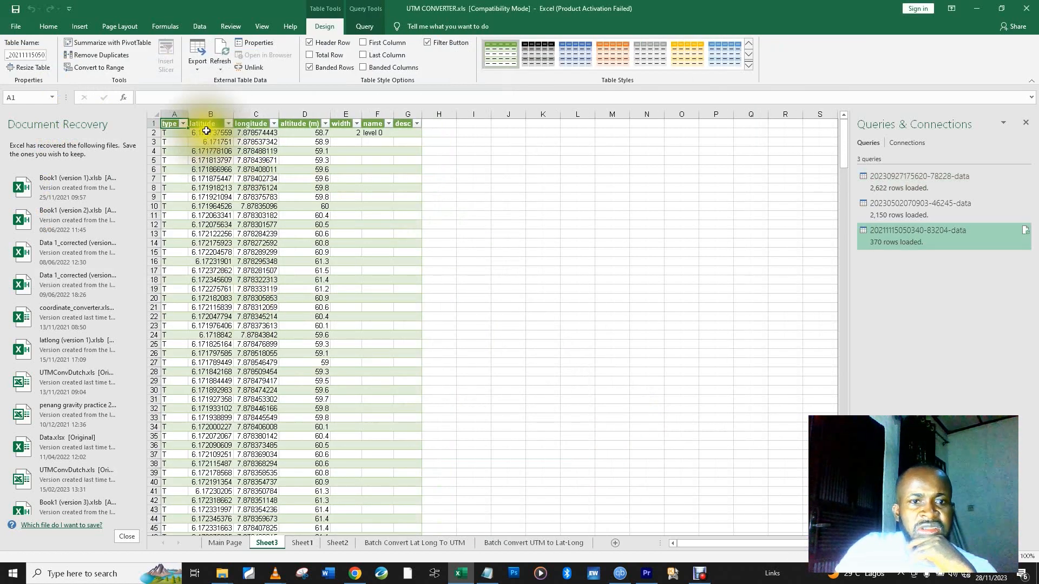
# Select and copy the latitude and longitude columns B2:C371 from the imported table
pyautogui.moveTo(192, 133); pyautogui.dragTo(254, 354)
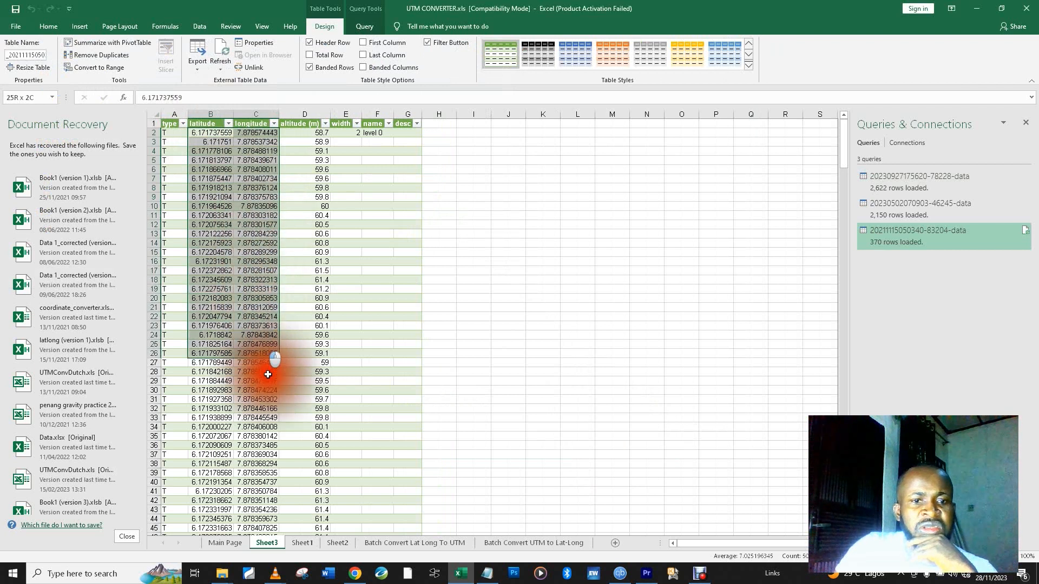
pyautogui.scroll(-3)
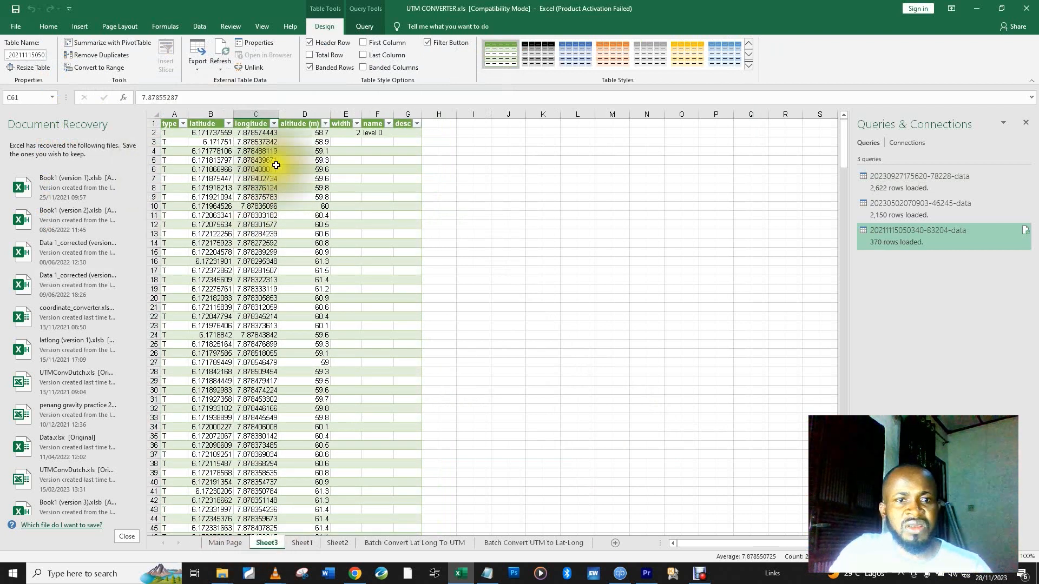
pyautogui.click(210, 133)
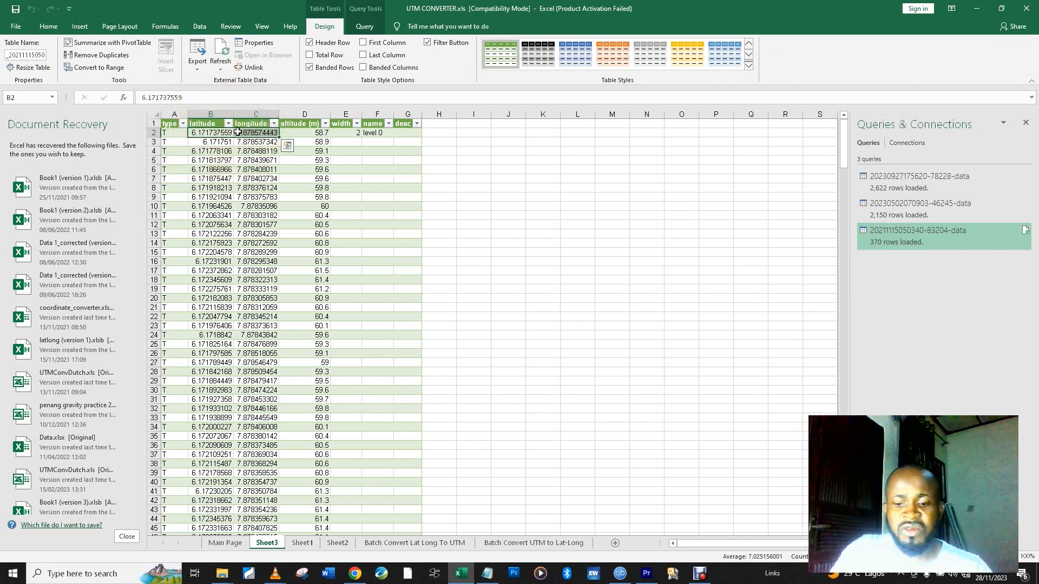
pyautogui.scroll(-3)
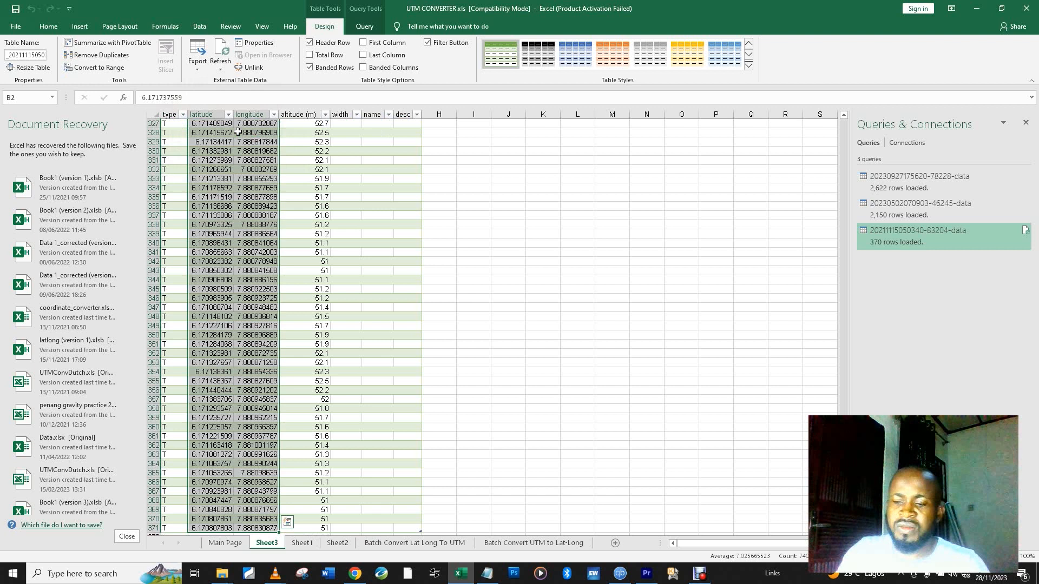
pyautogui.rightClick(239, 132)
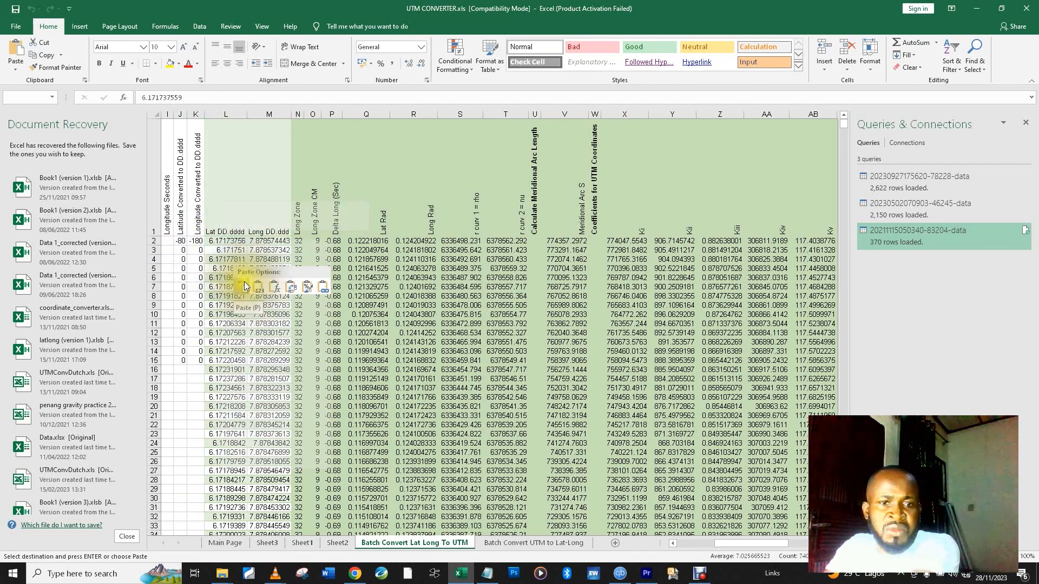
# Paste the copied coordinates into the converter's latitude input at L2
pyautogui.scroll(-3)
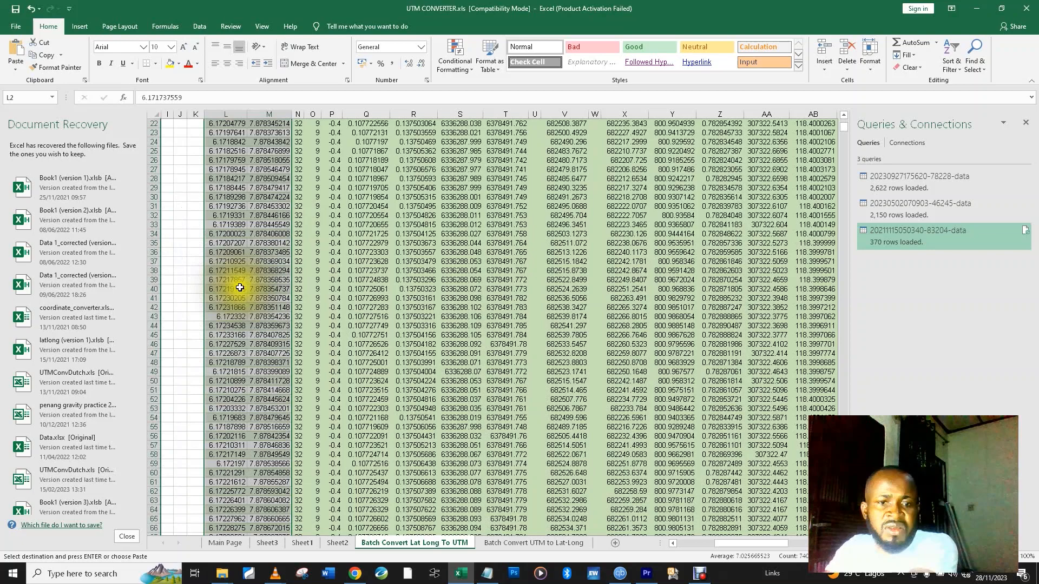
pyautogui.scroll(-3)
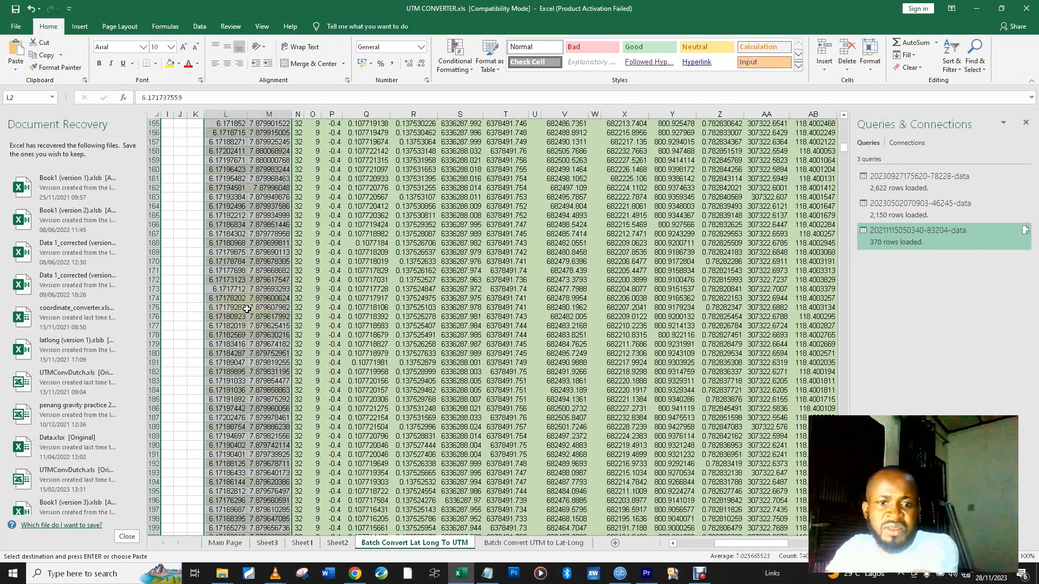
pyautogui.scroll(3)
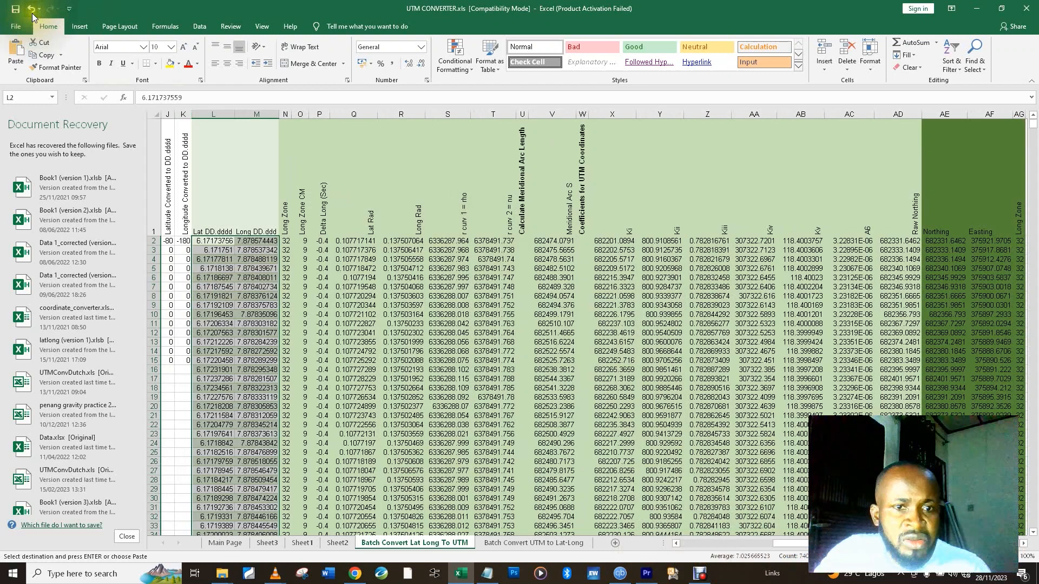
pyautogui.rightClick(221, 241)
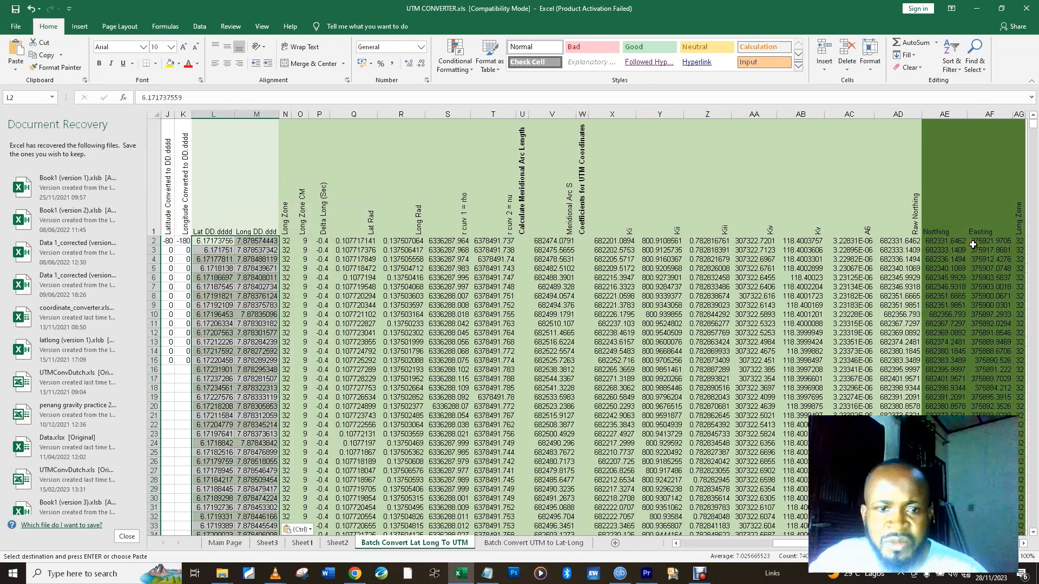
# Select the computed Northing and Easting results from AE2:AF2 downward for copying
pyautogui.scroll(-3)
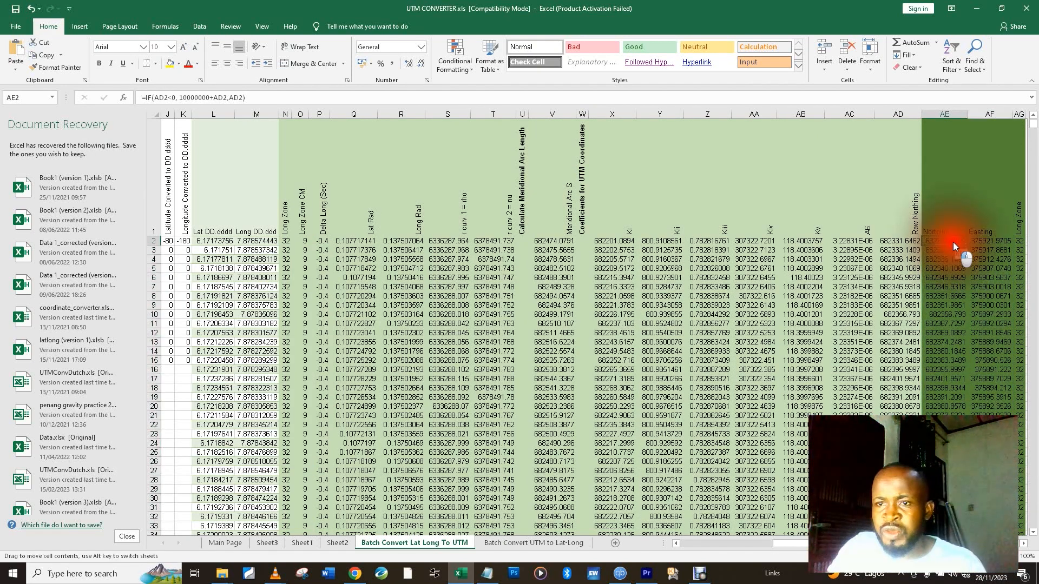
pyautogui.moveTo(941, 240); pyautogui.dragTo(987, 241)
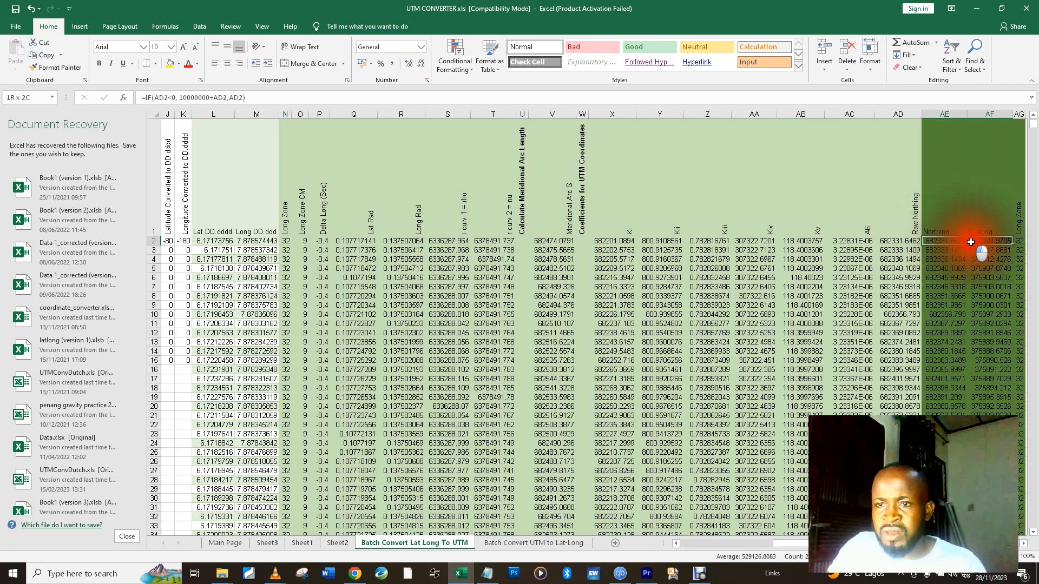
pyautogui.click(946, 240)
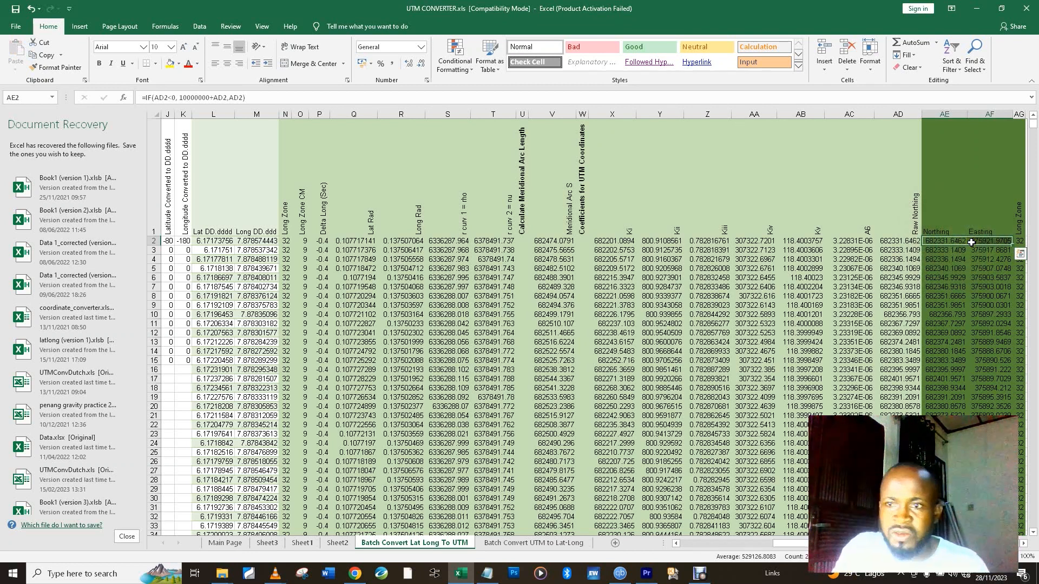
pyautogui.scroll(-3)
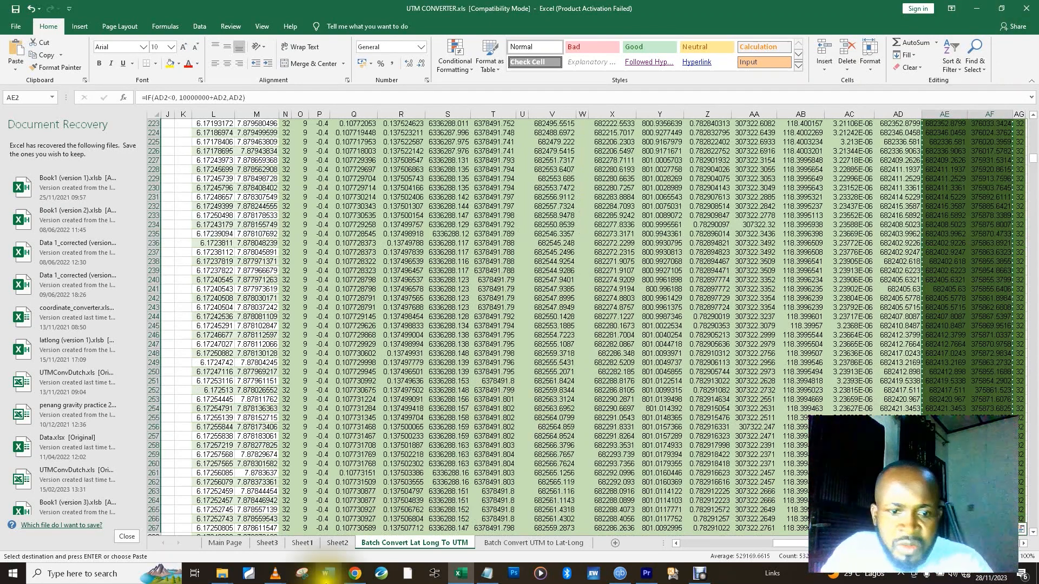
# Paste the Northing and Easting results at B2 on Sheet3 as values only
pyautogui.click(267, 543)
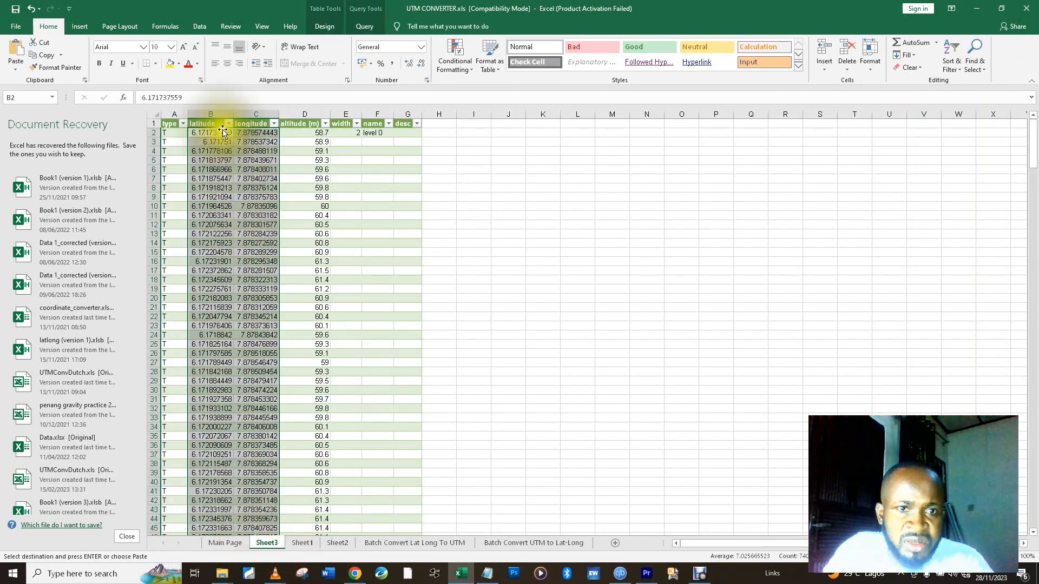
pyautogui.rightClick(210, 132)
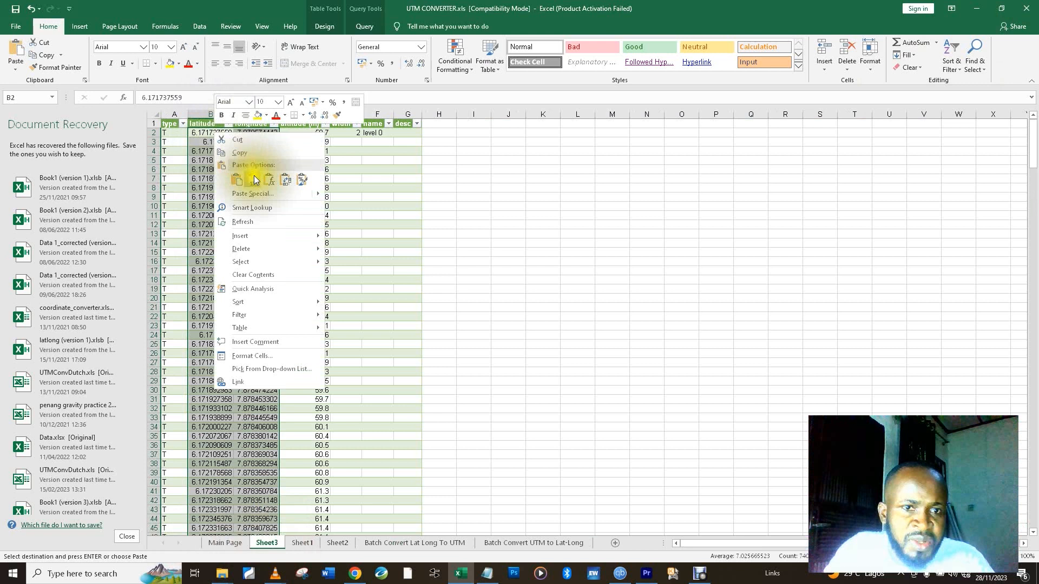
pyautogui.moveTo(281, 292)
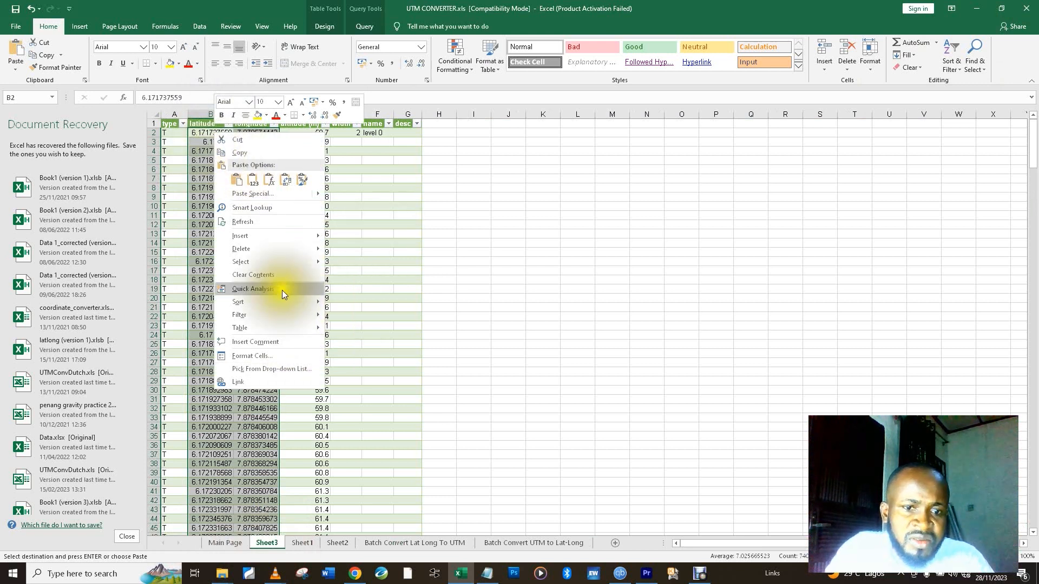
pyautogui.click(236, 179)
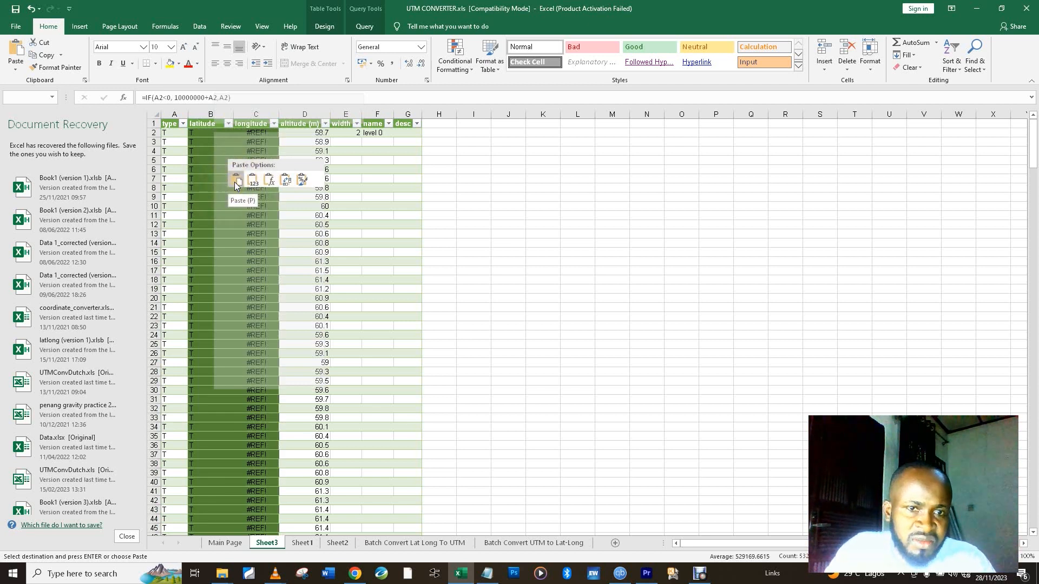
pyautogui.click(252, 179)
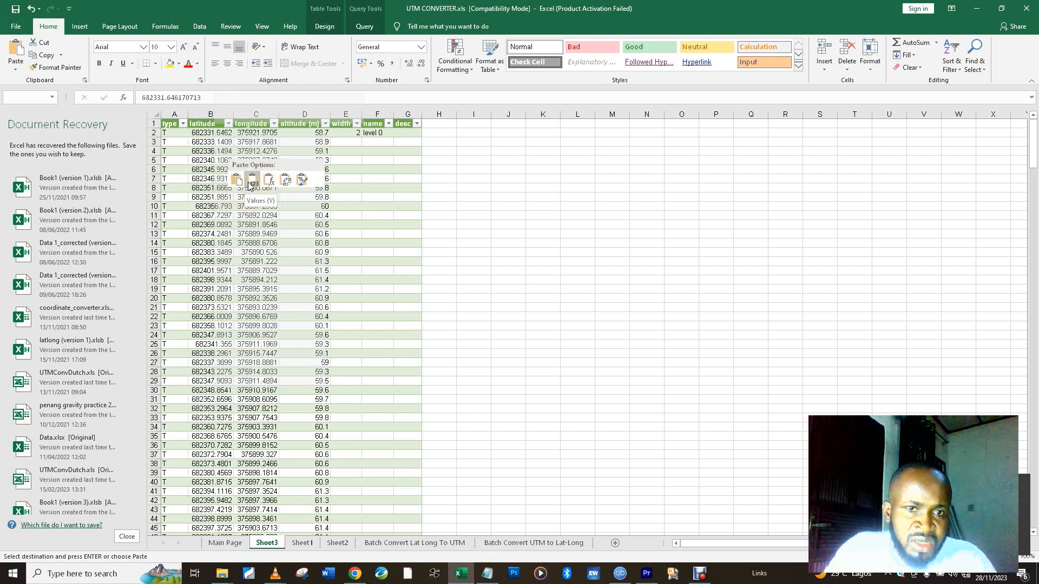
pyautogui.click(252, 180)
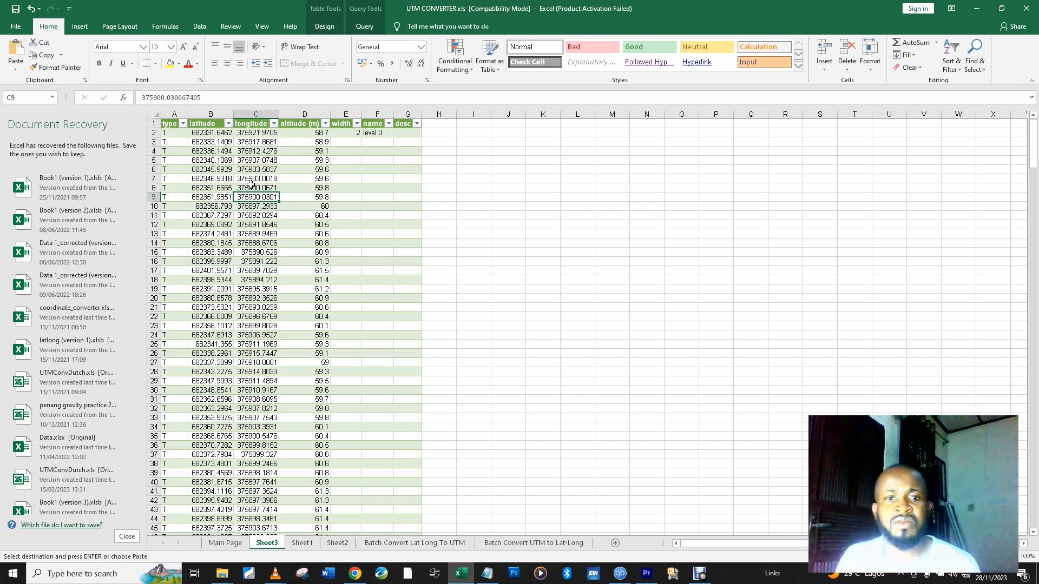
pyautogui.moveTo(287, 178)
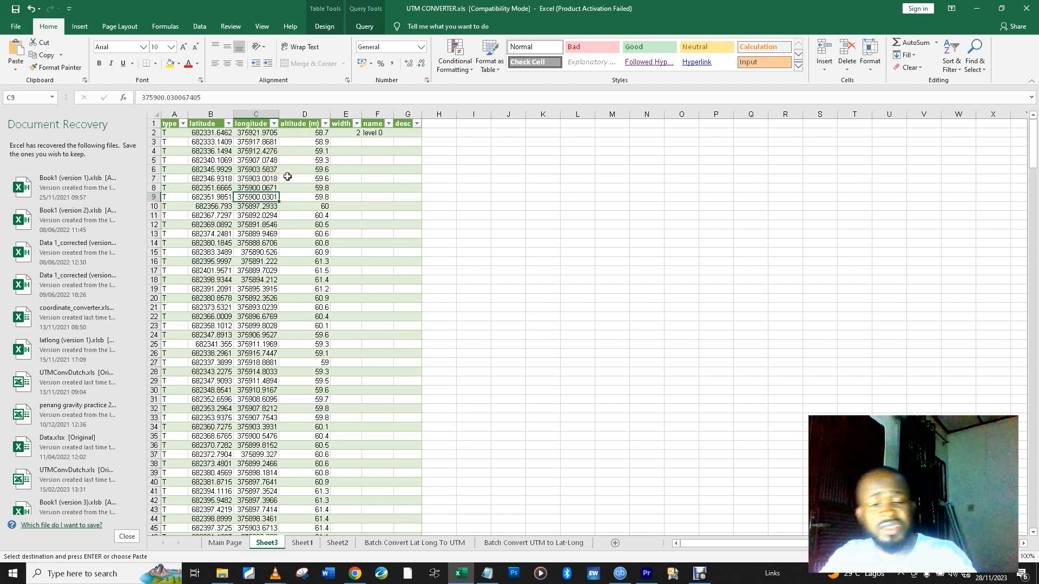